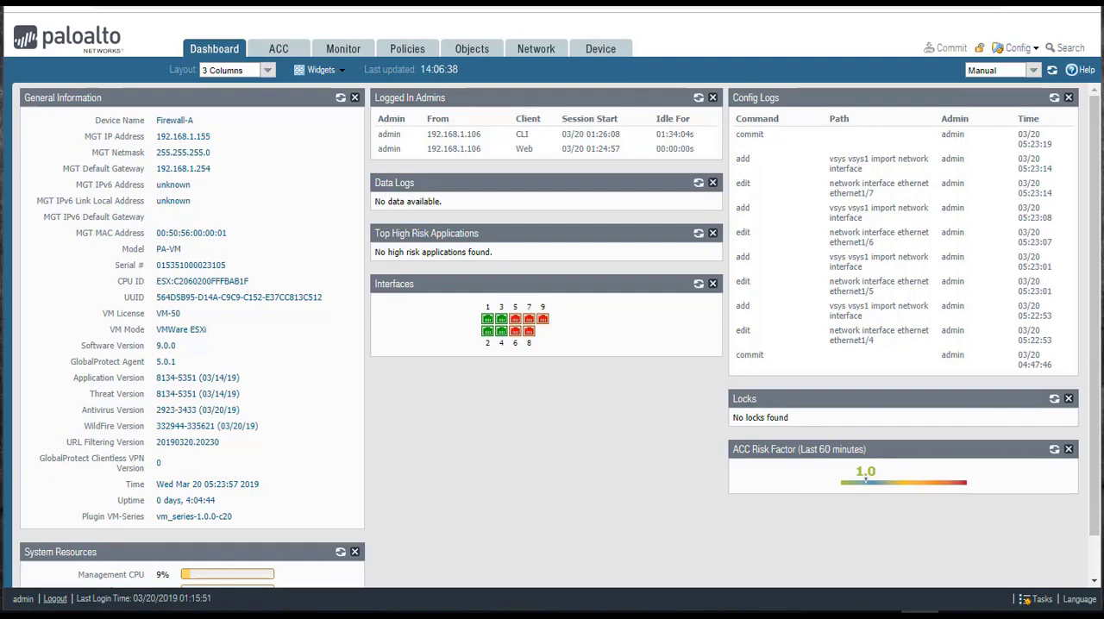
Step: Go to Network > Interfaces > Ethernet and bring up ethernet1/4's settings
click(535, 48)
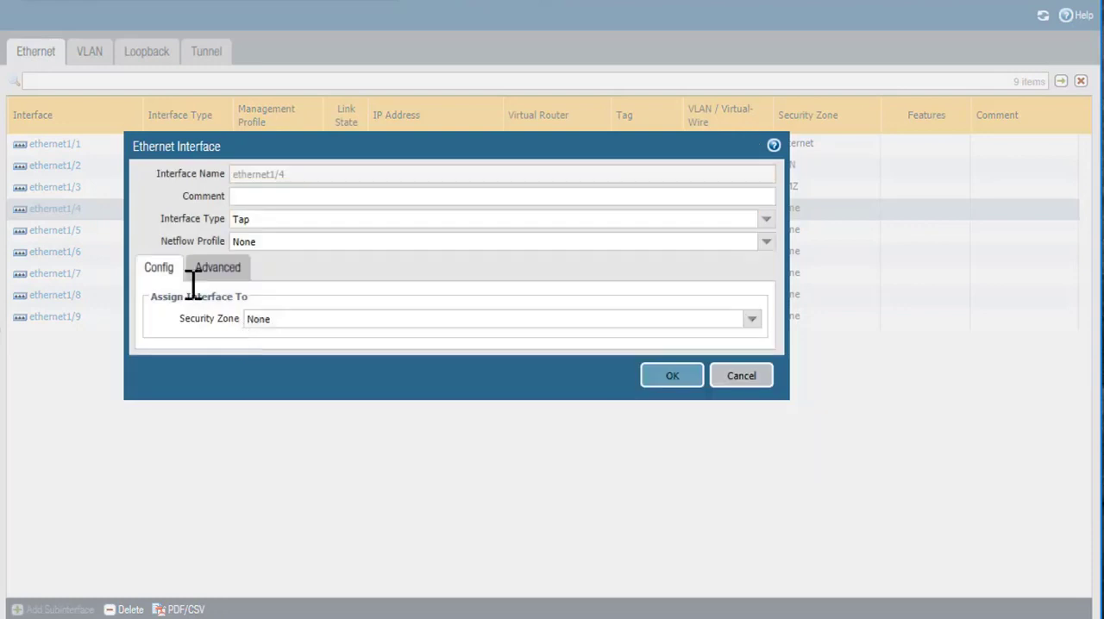
Step: Set ethernet1/4's interface type to HA instead of Tap
click(764, 218)
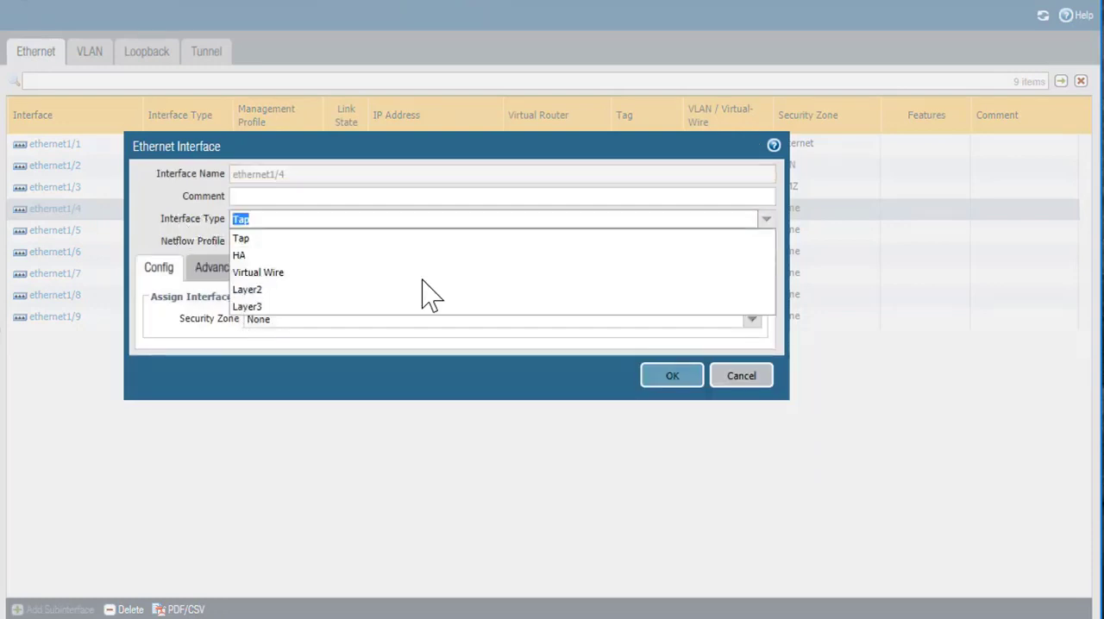
click(239, 254)
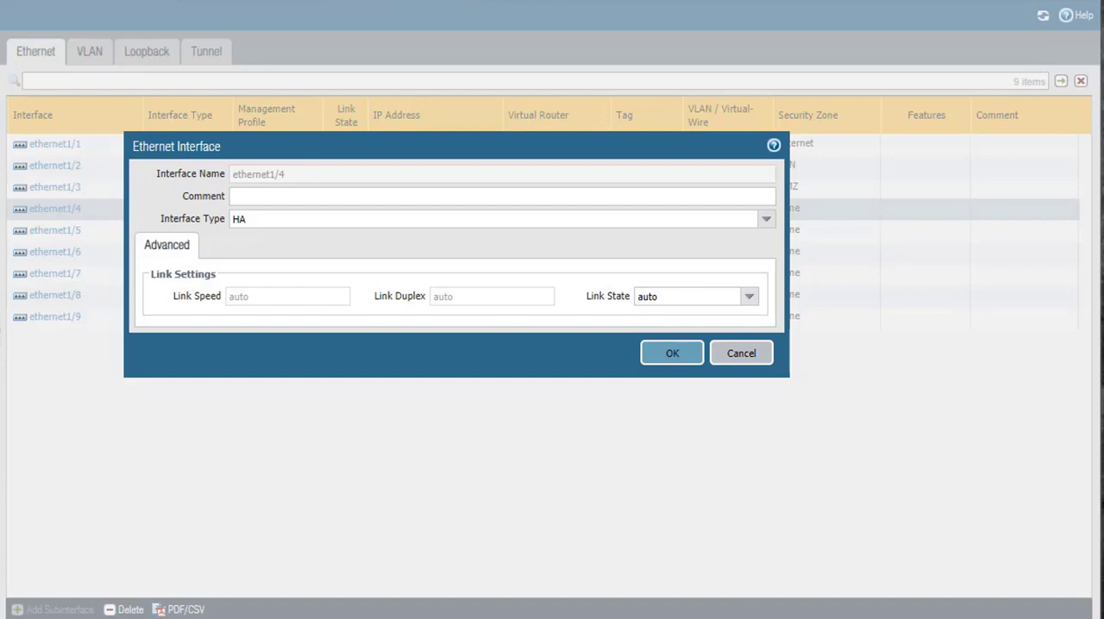
Step: Comment ethernet1/4 'Used for High Availability with Passive Firewall' and save the interface
click(500, 196)
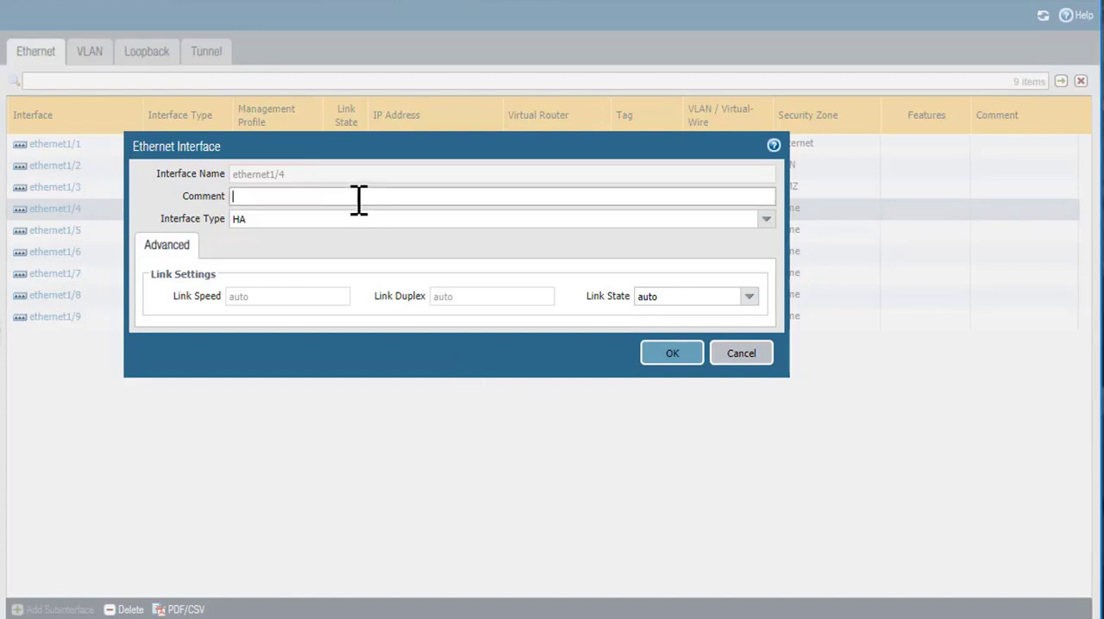
text(Used for High Avai)
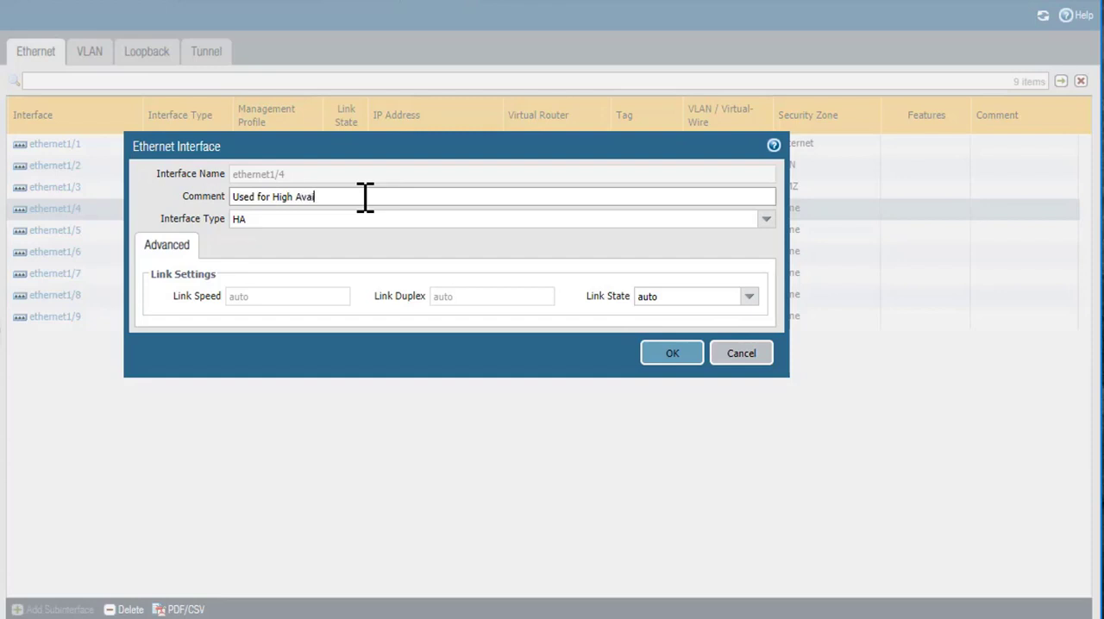
text(lability)
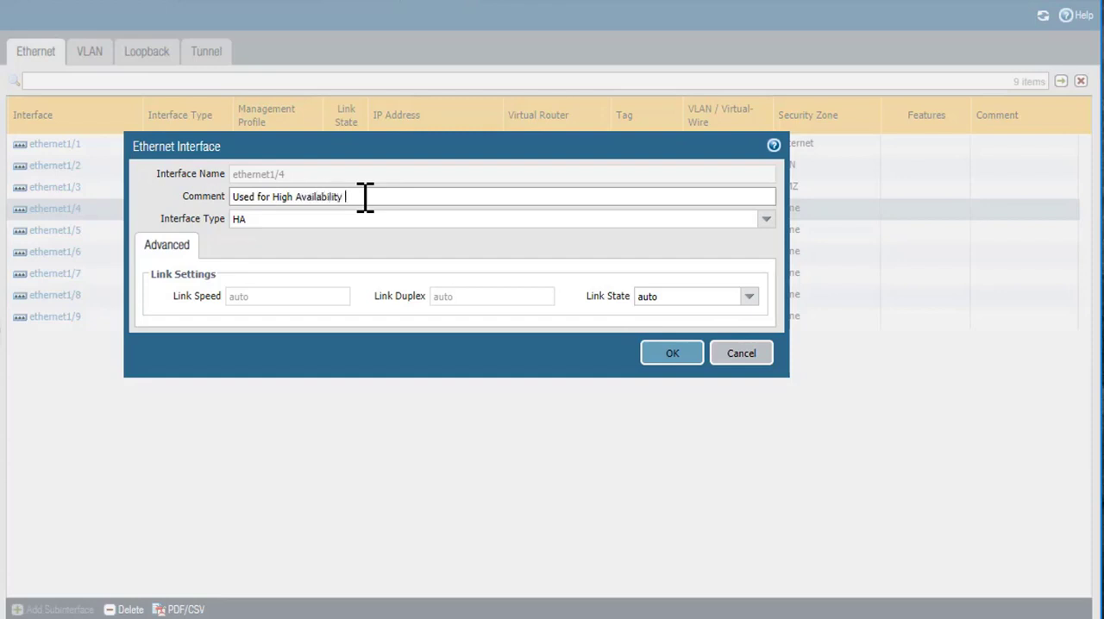
text(with Passive)
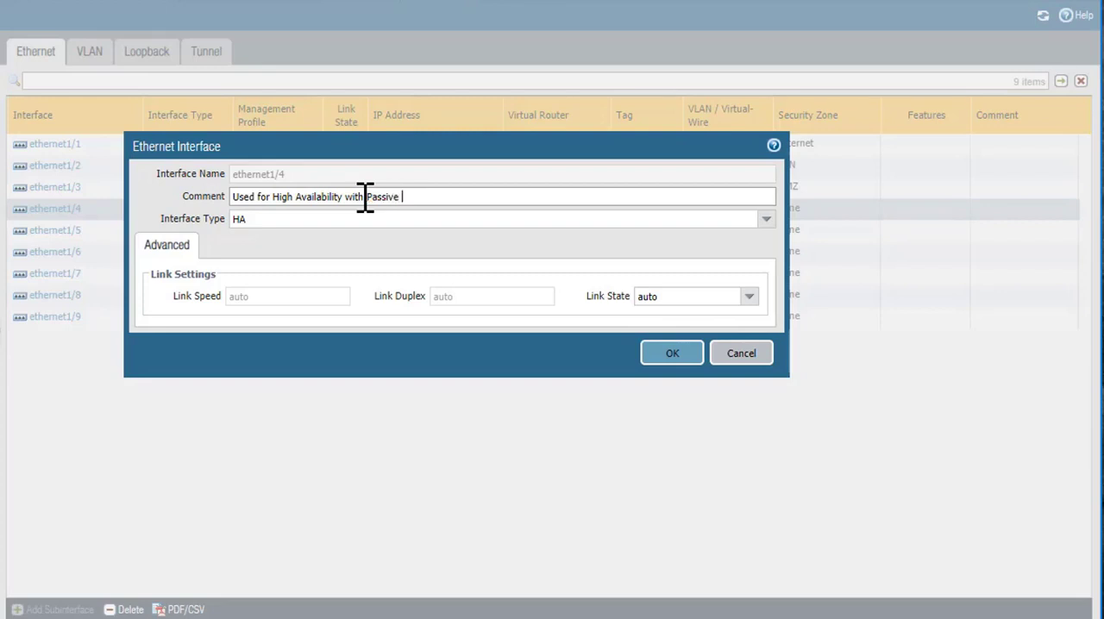
text(Firewall)
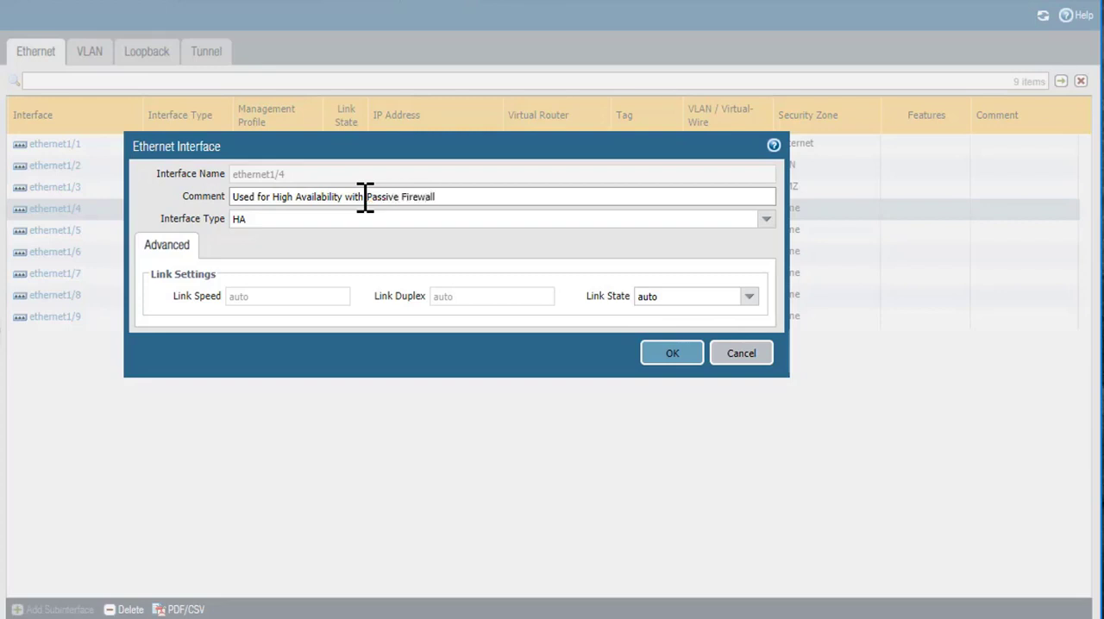
click(672, 353)
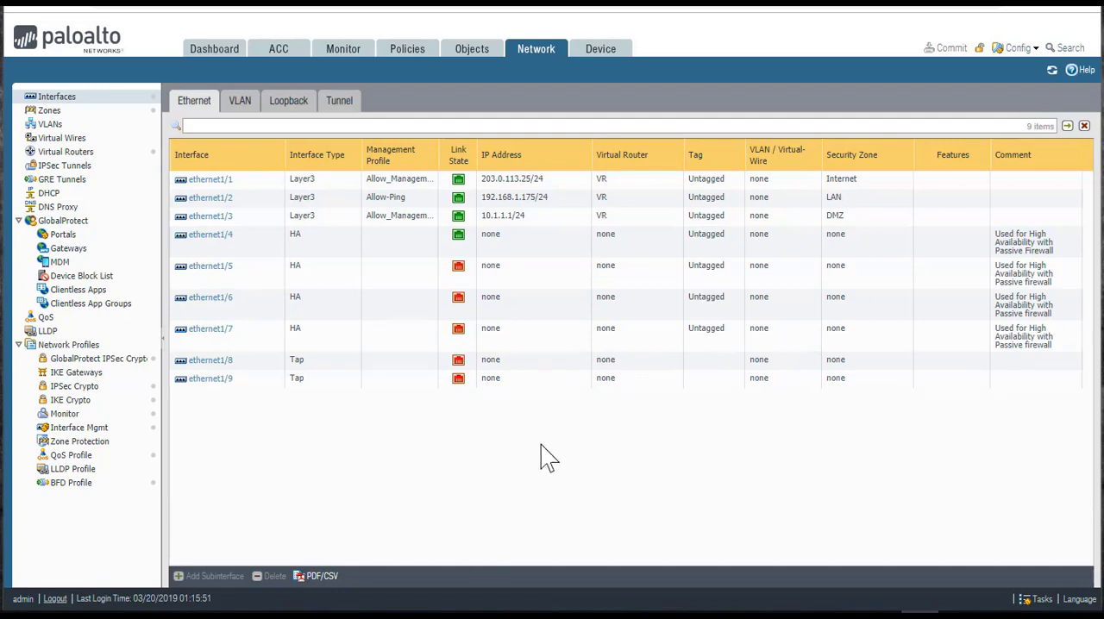
mouse_move(401, 408)
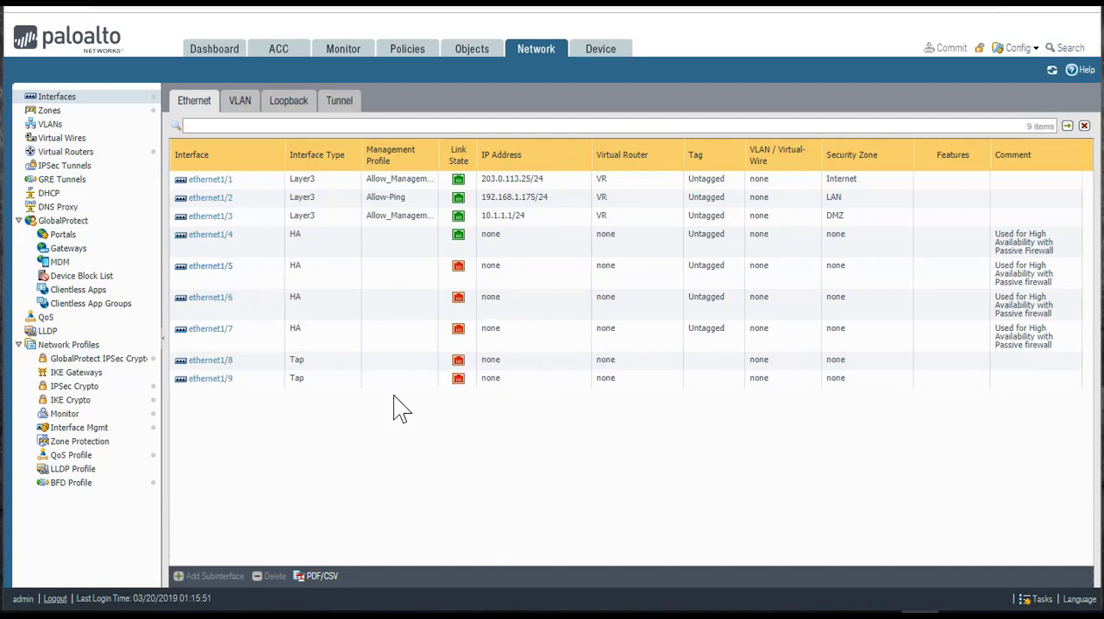
mouse_move(310, 335)
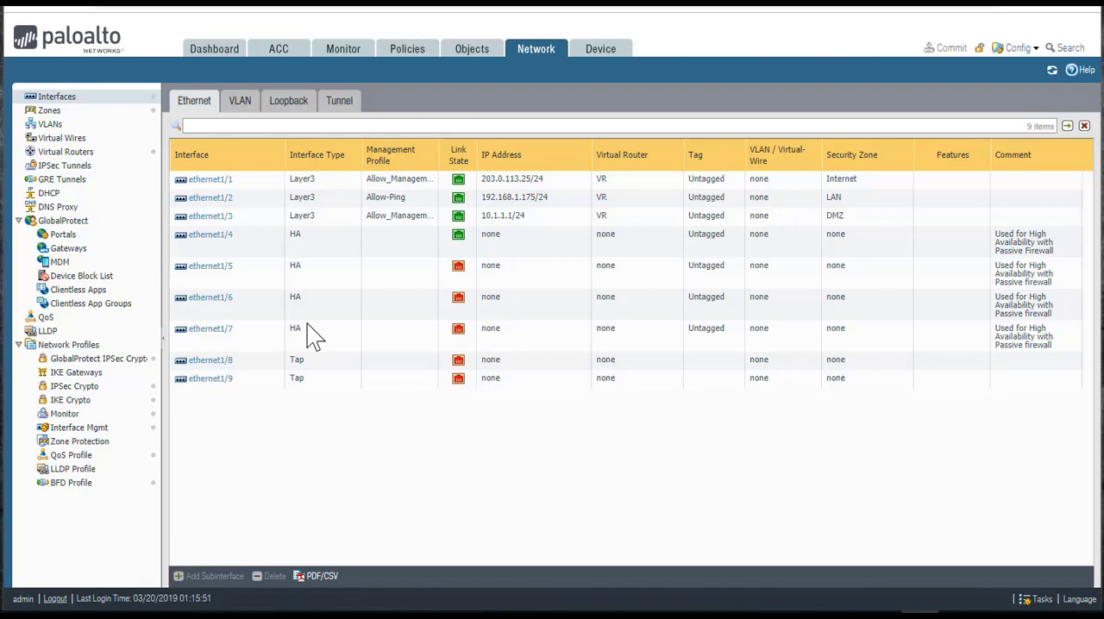
mouse_move(1023, 351)
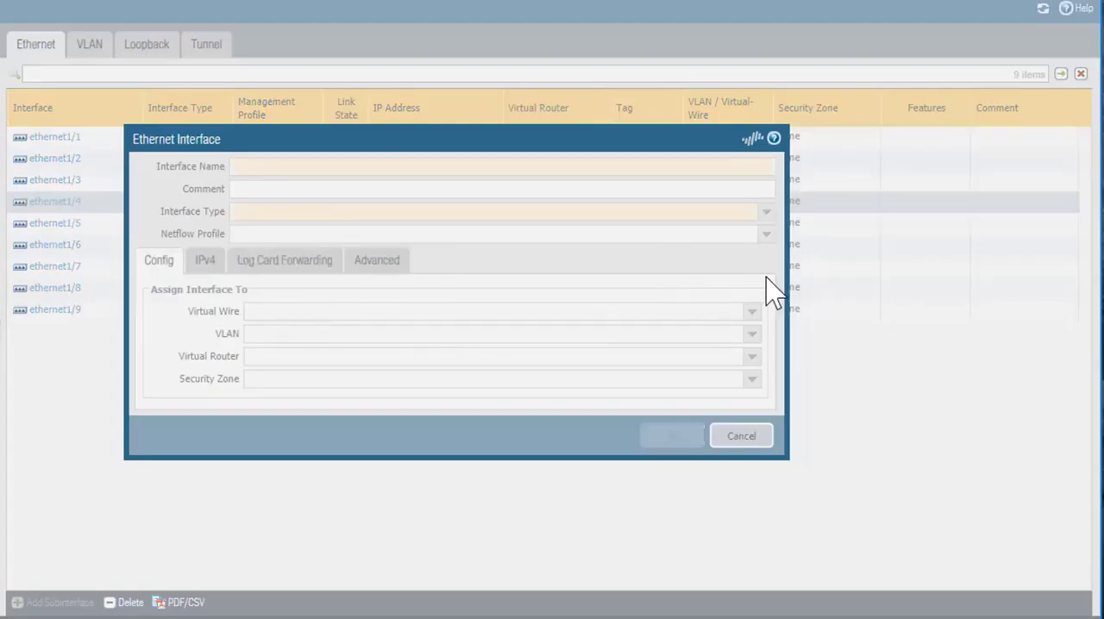
Step: Reselect HA as ethernet1/4's type and save it with the passive-firewall comment
click(762, 212)
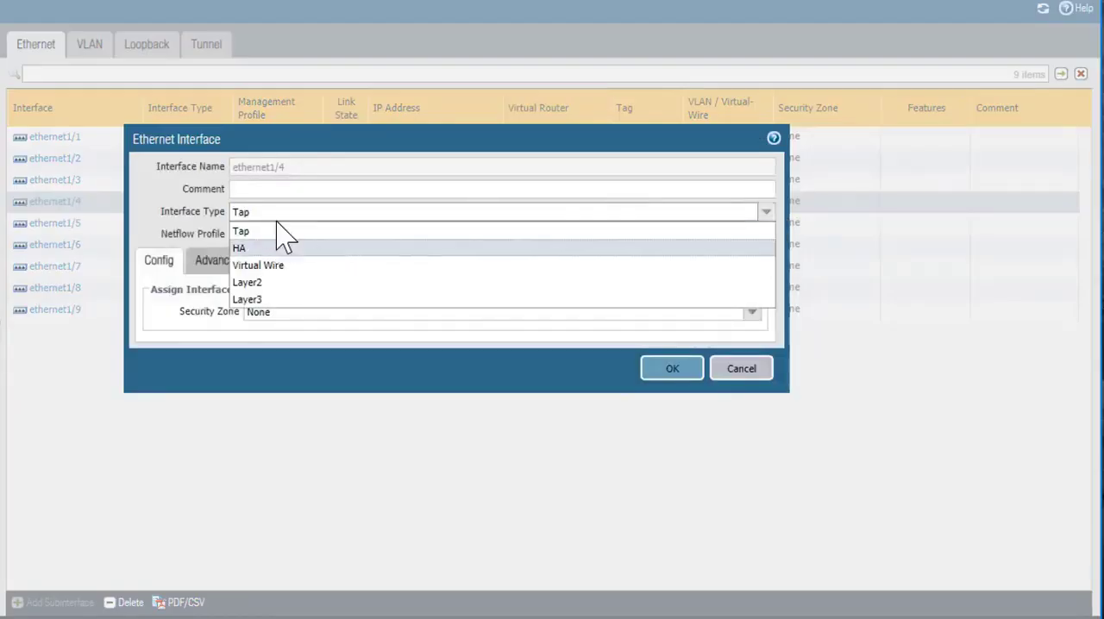
click(239, 249)
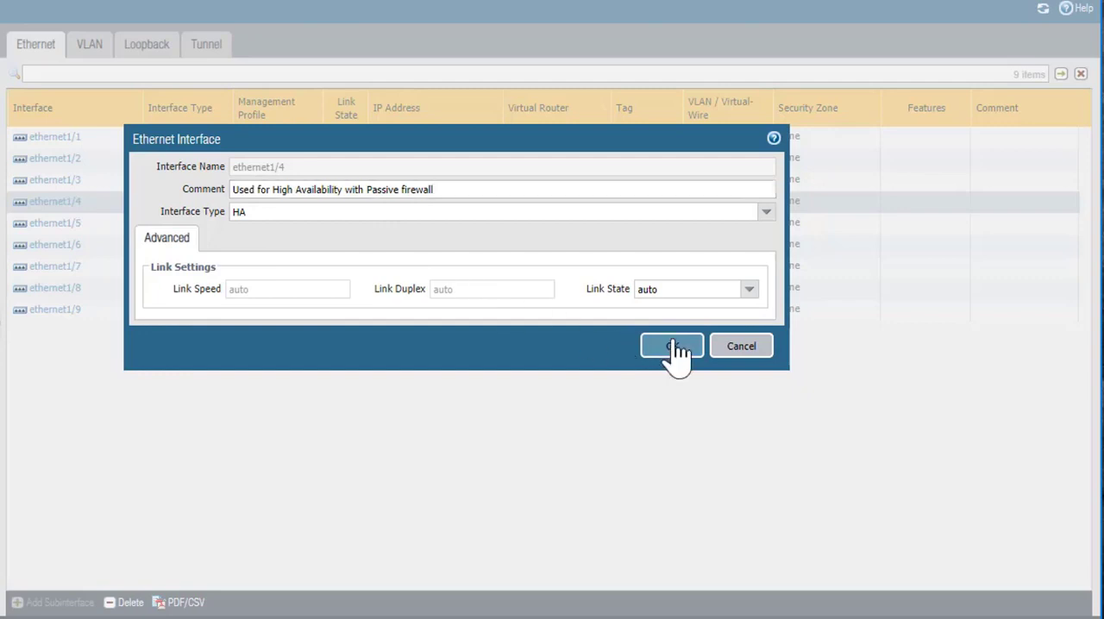
click(671, 346)
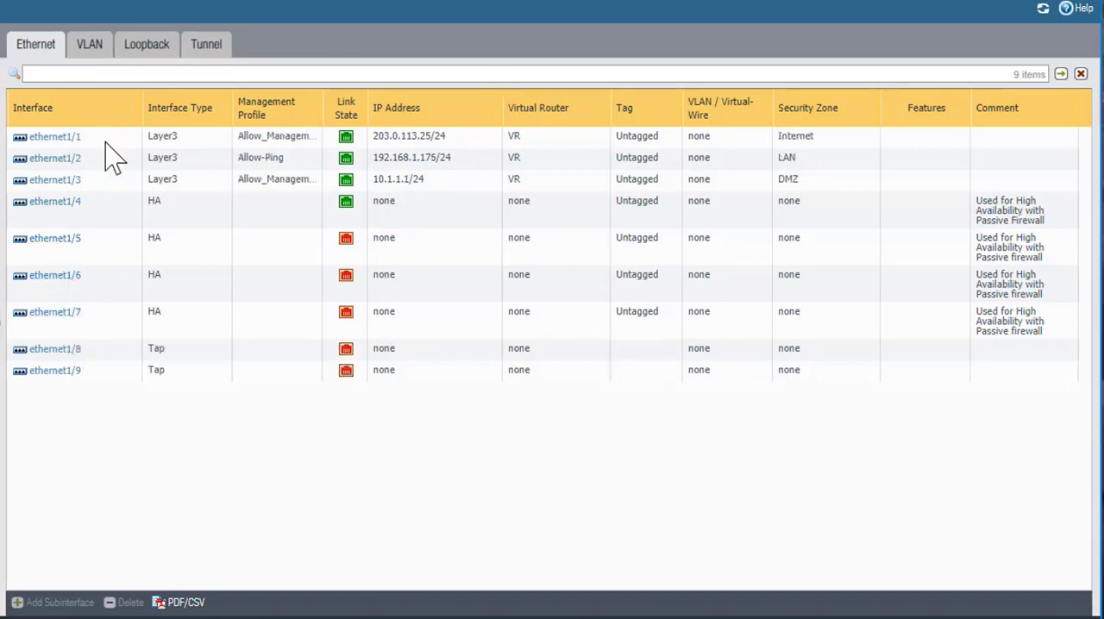
mouse_move(176, 323)
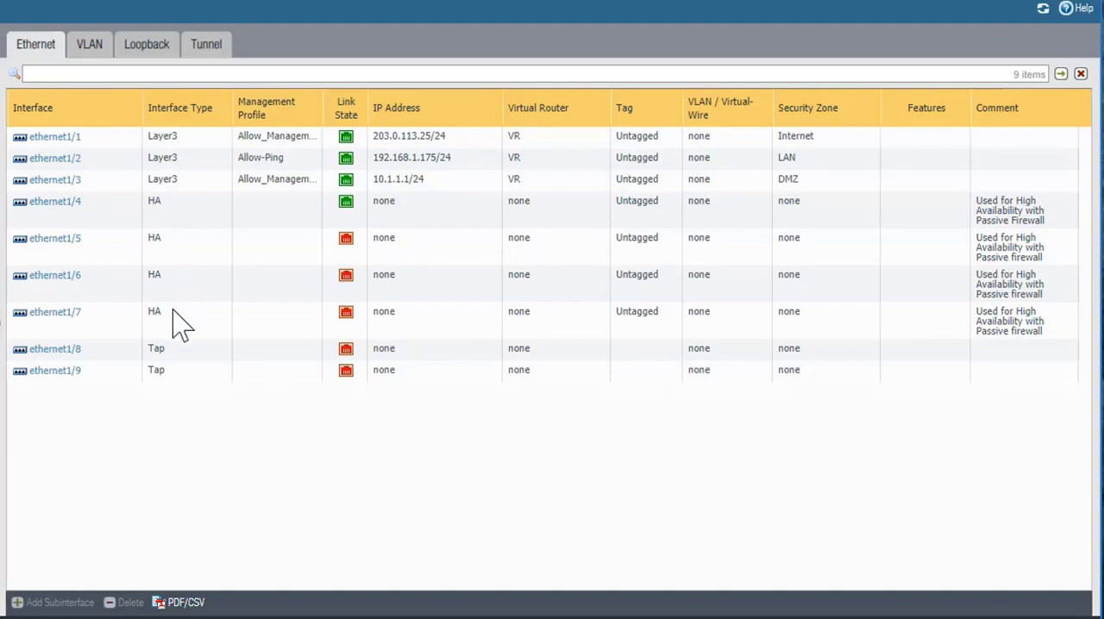